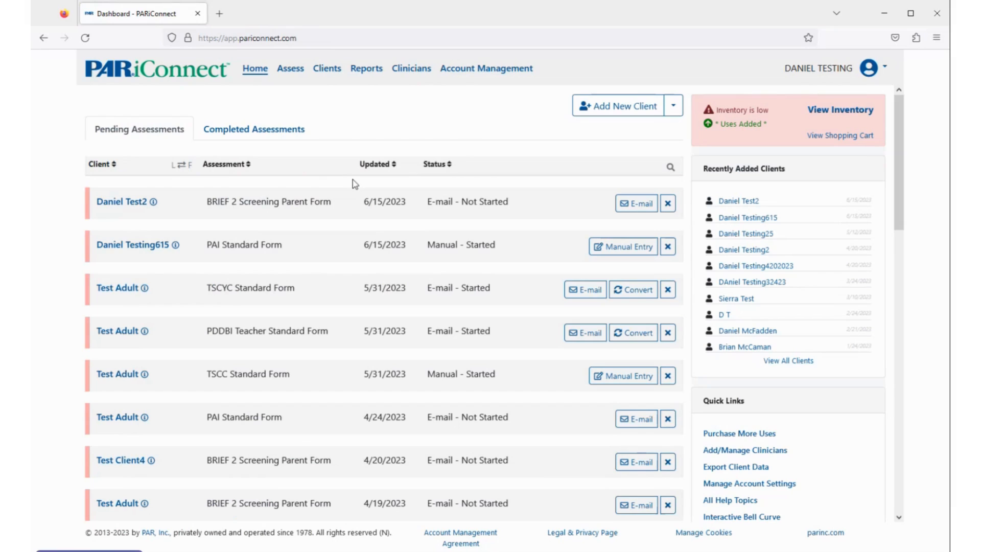
mouse_move(486, 68)
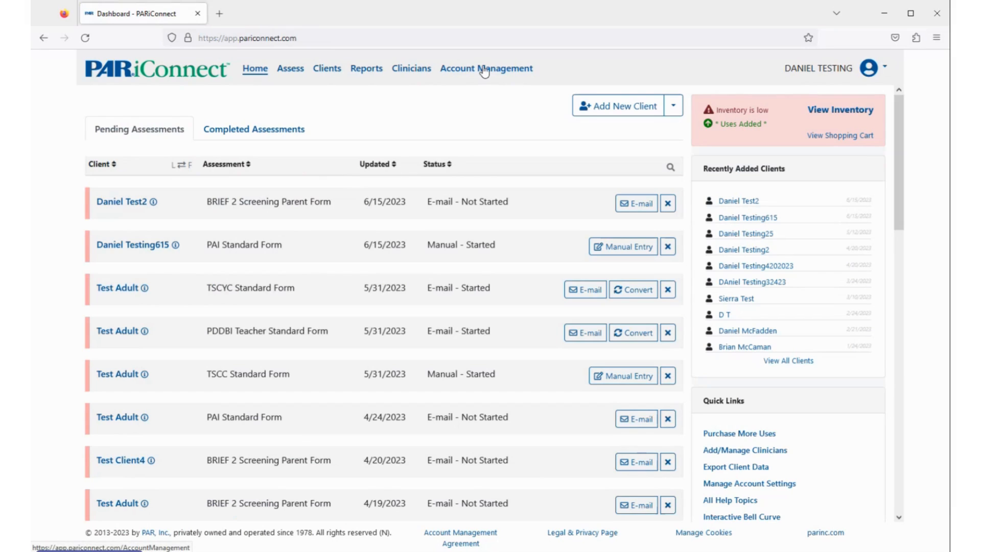
Open Account Management and show the Clinicians tab listing active and pending clinicians
click(485, 68)
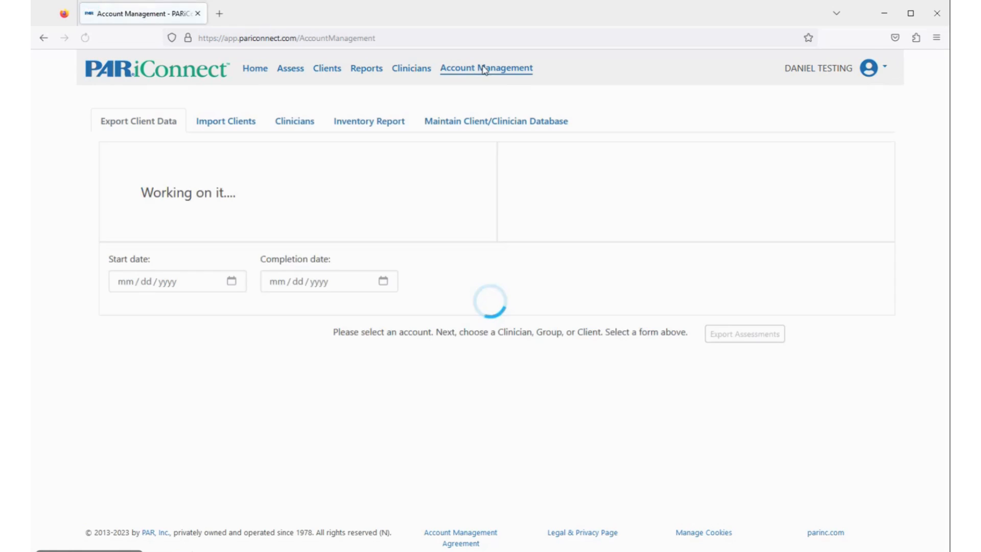
click(294, 120)
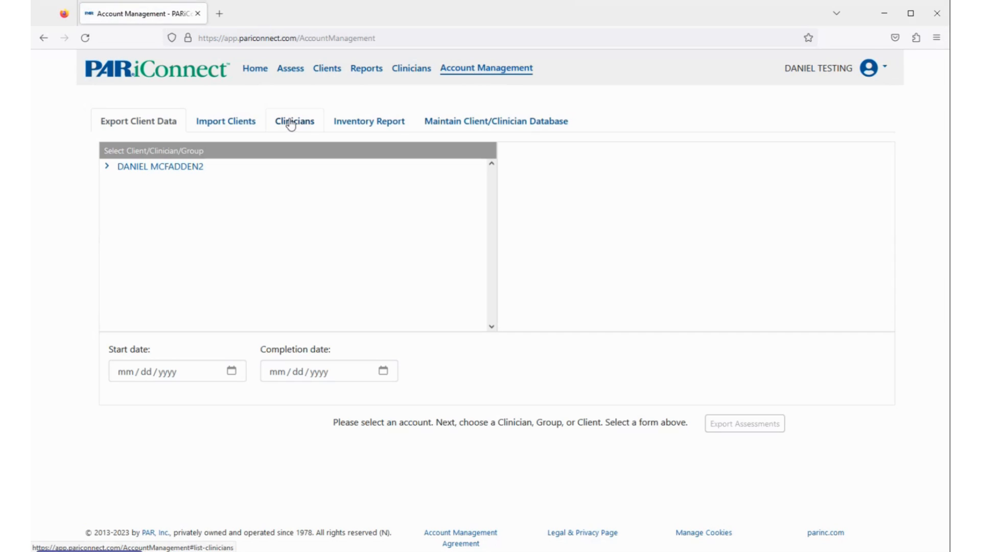
click(294, 120)
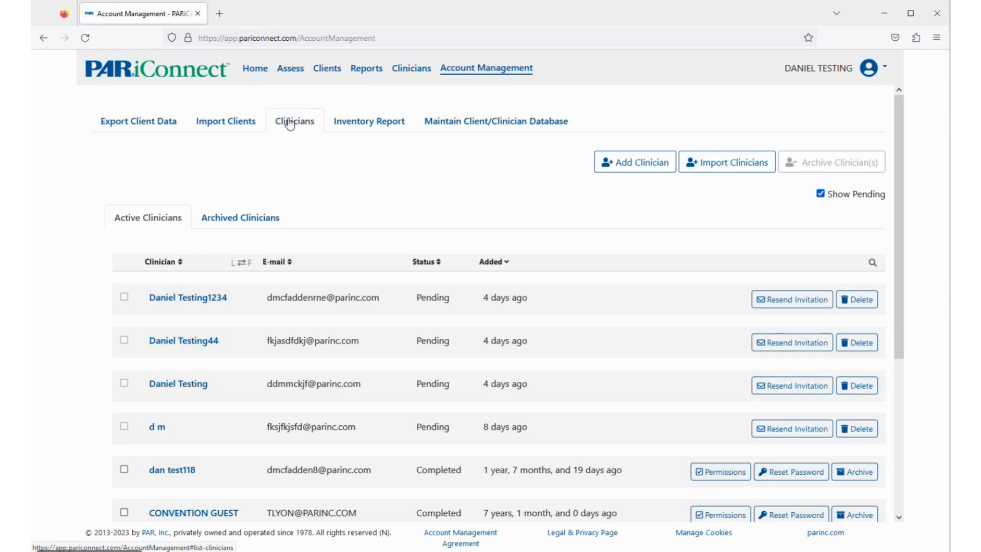
mouse_move(634, 162)
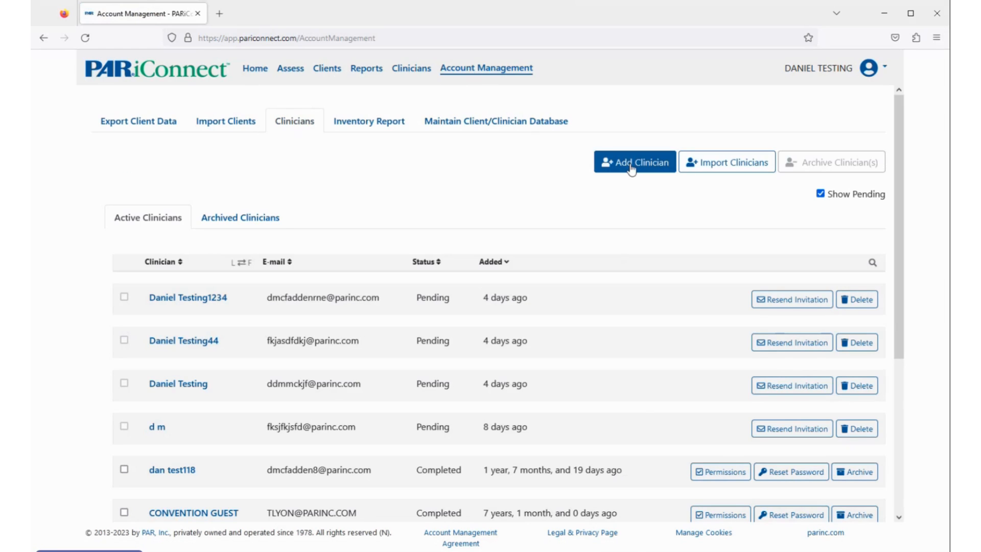
click(633, 162)
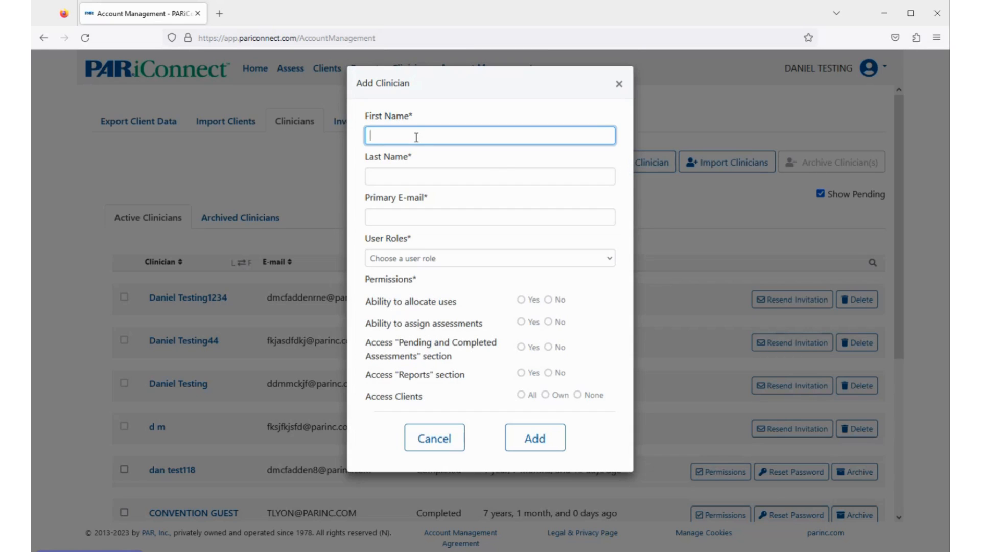
text(First)
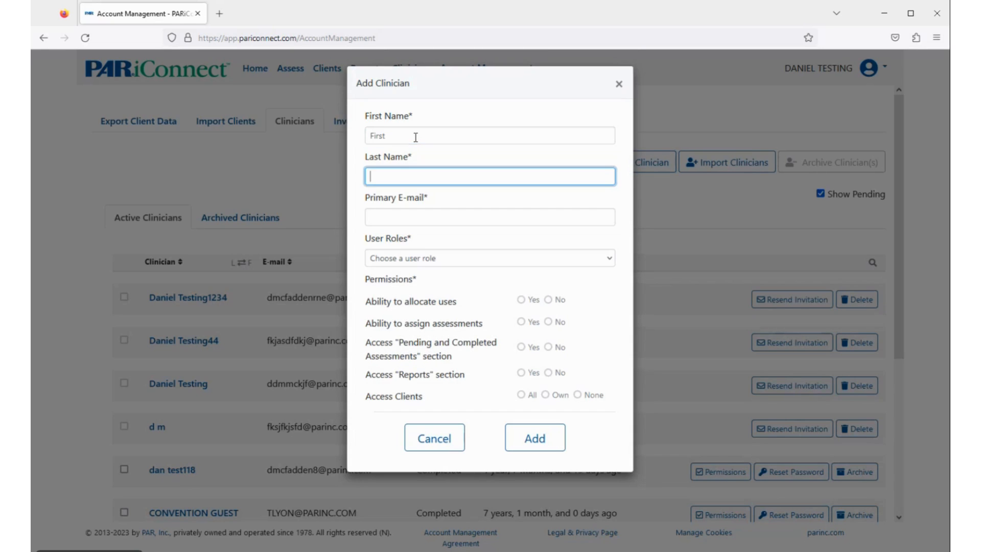
click(489, 217)
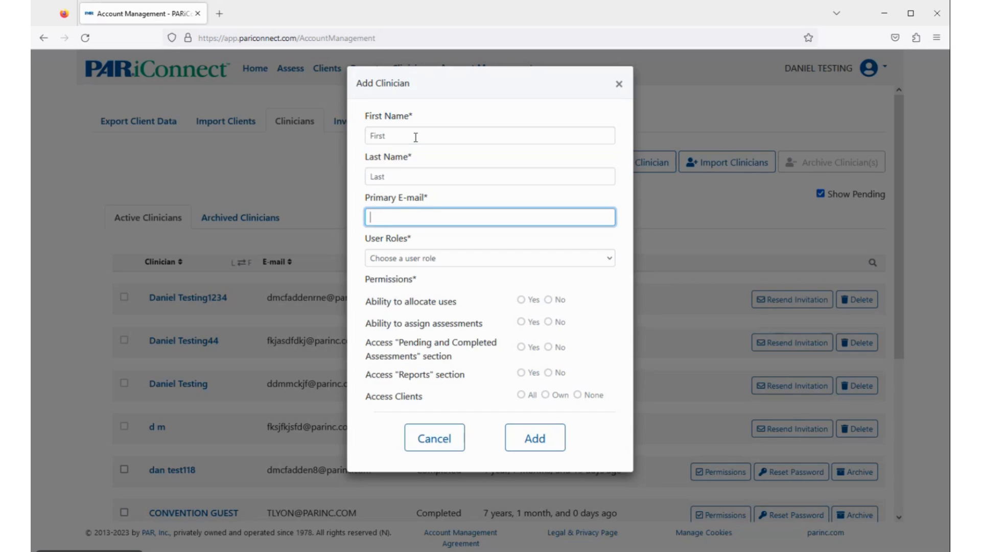
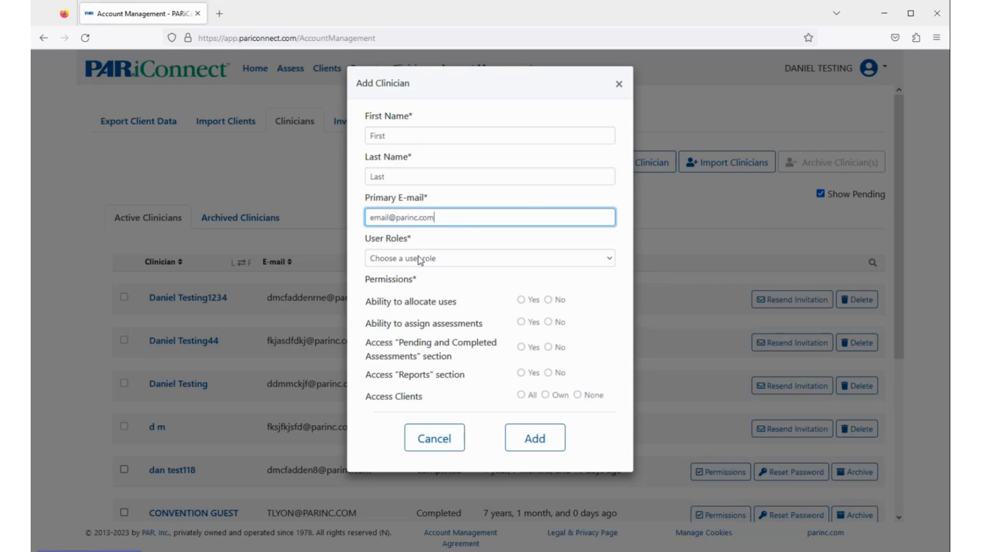
Assign the Clinician/Psychologist role, keep default permissions, and send the invite
click(489, 257)
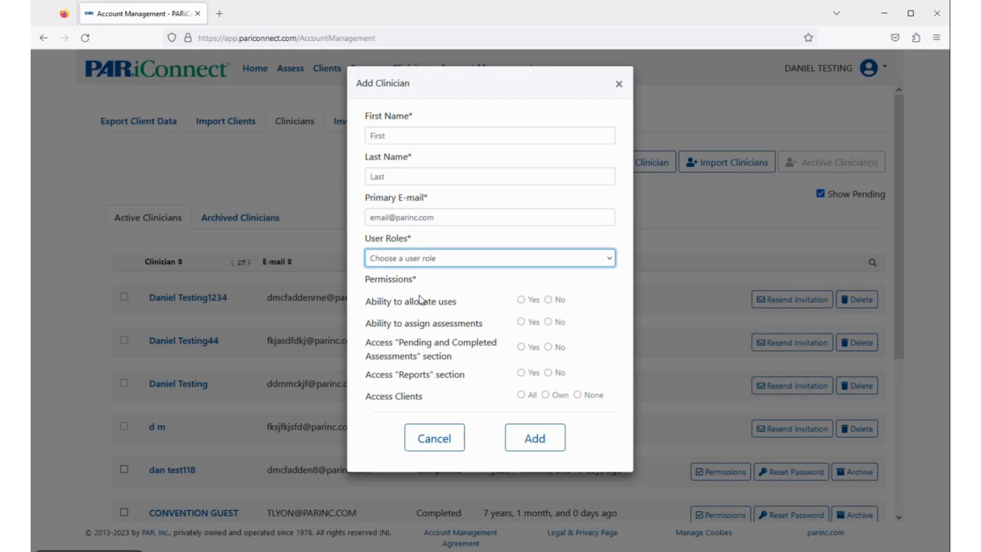
click(490, 257)
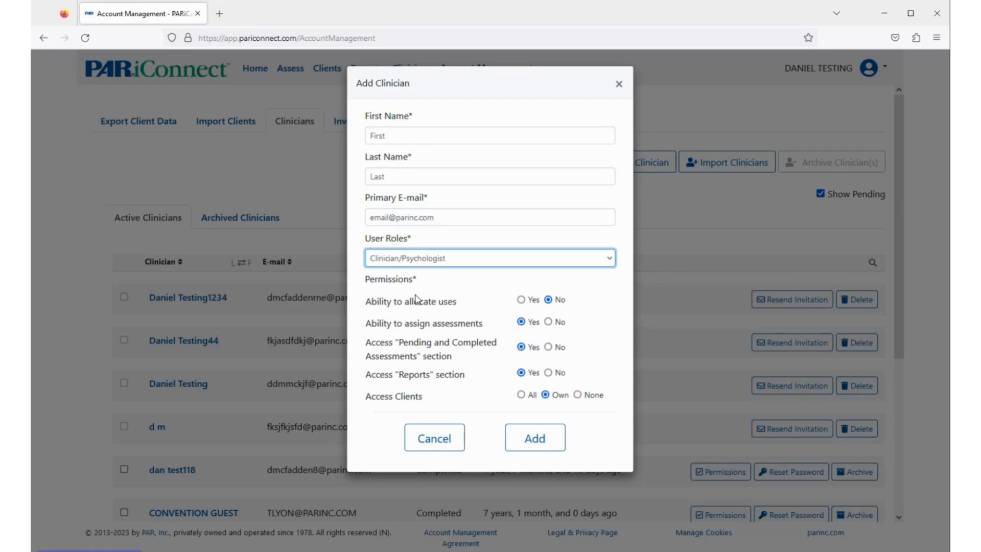
mouse_move(412, 298)
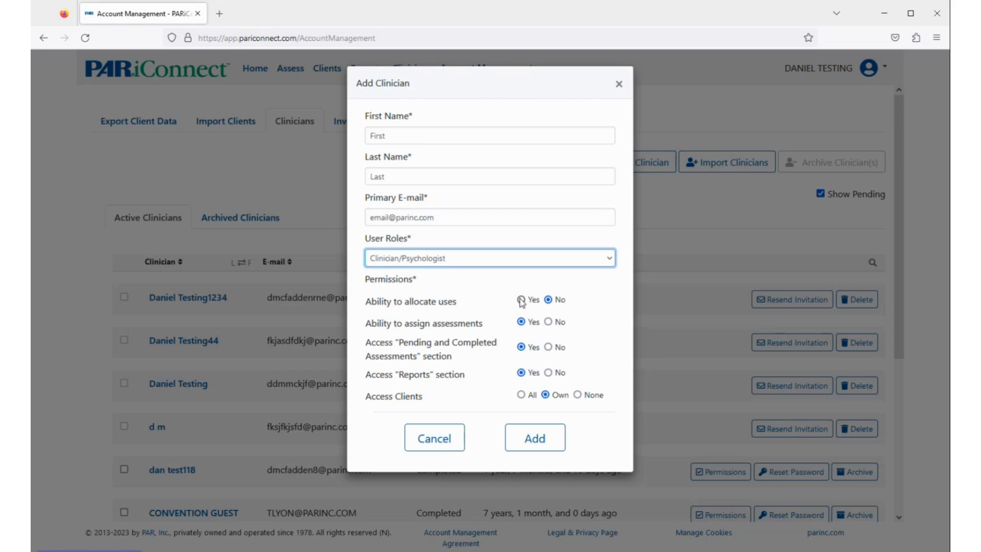
mouse_move(551, 329)
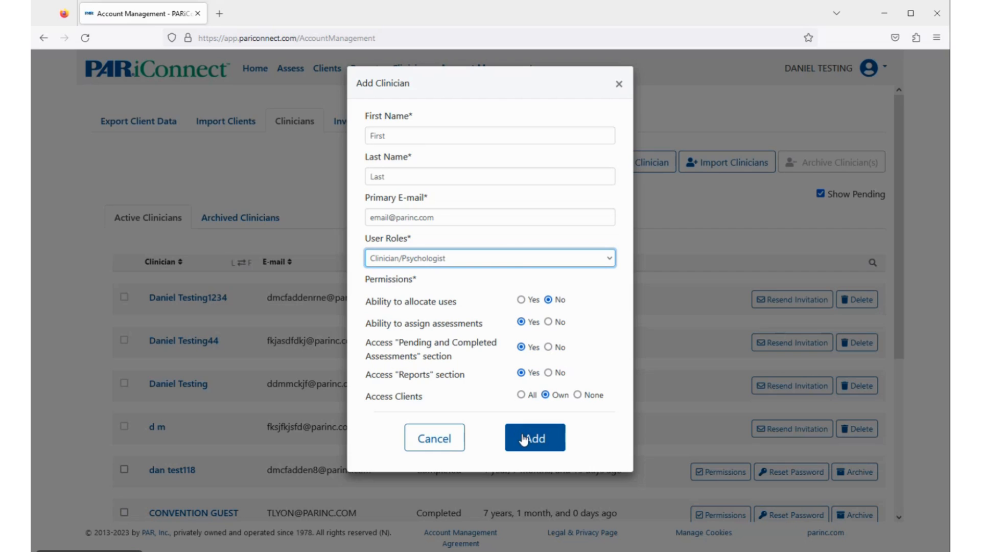
click(534, 437)
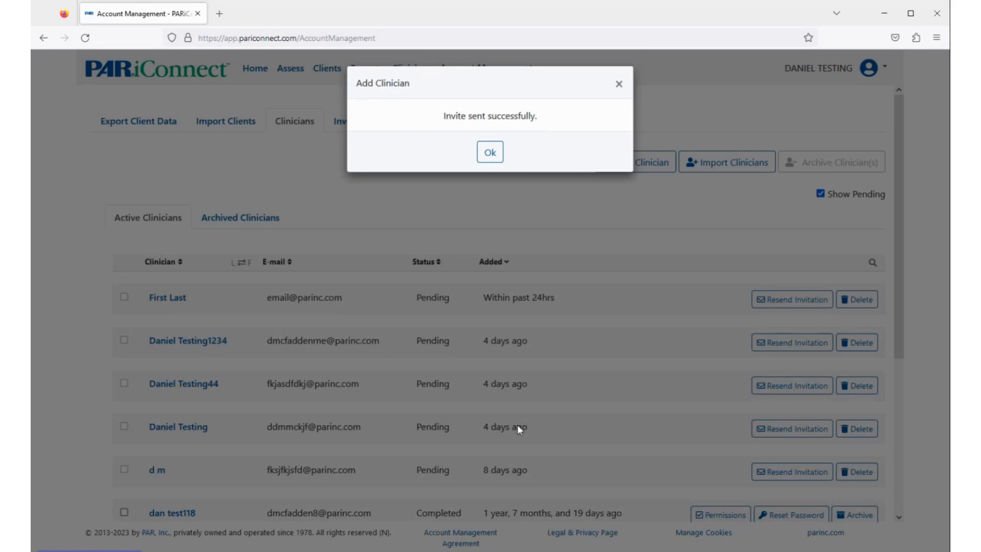